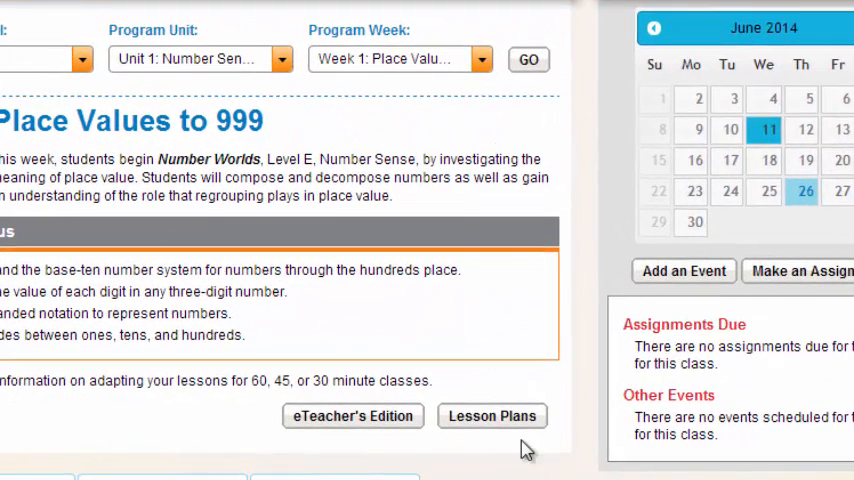
Open the Lesson Plans page for Week 1: Place Values to 999
click(492, 416)
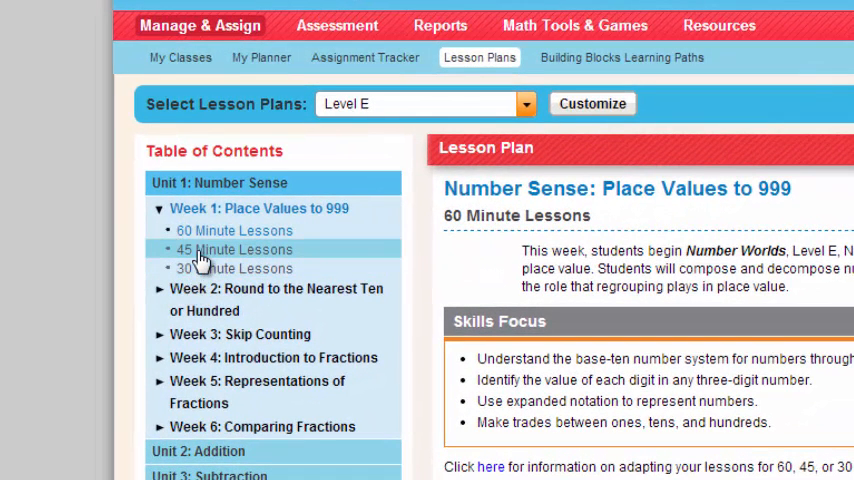
mouse_move(202, 252)
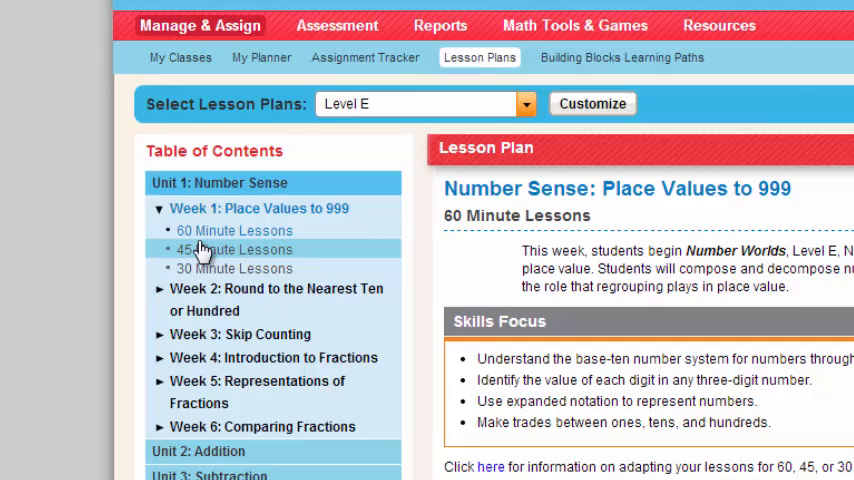
Switch the Week 1 plan to 45 Minute Lessons
click(232, 249)
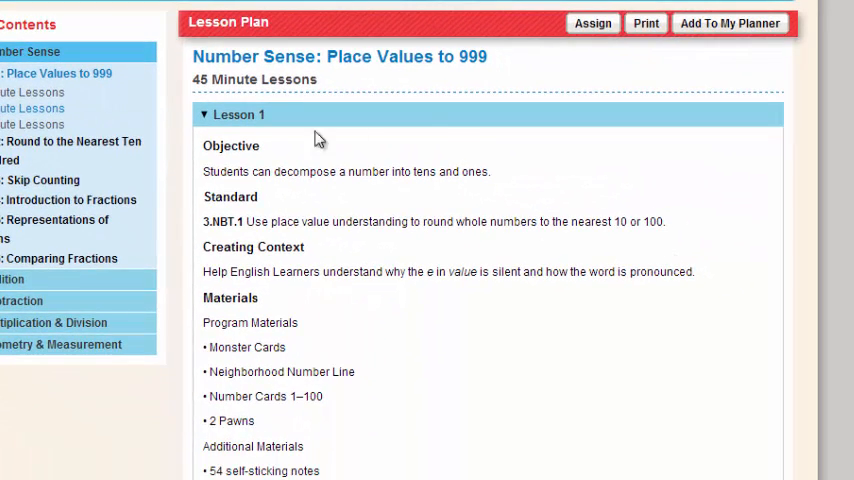
mouse_move(440, 103)
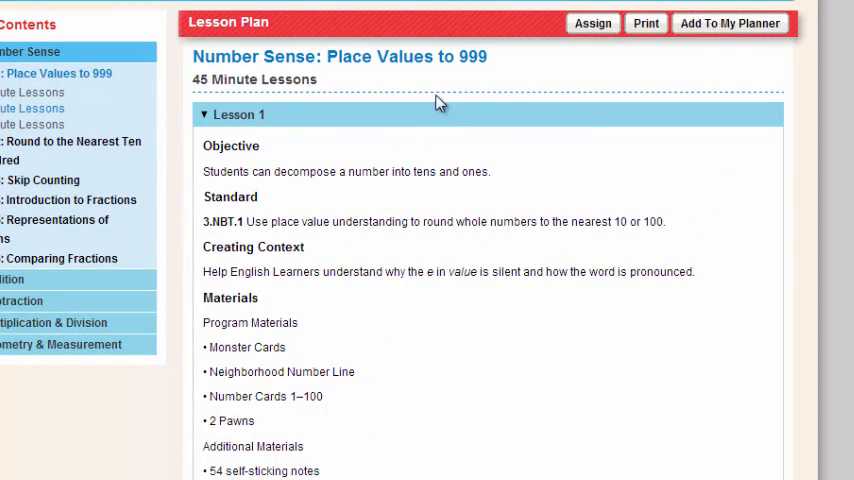
mouse_move(478, 217)
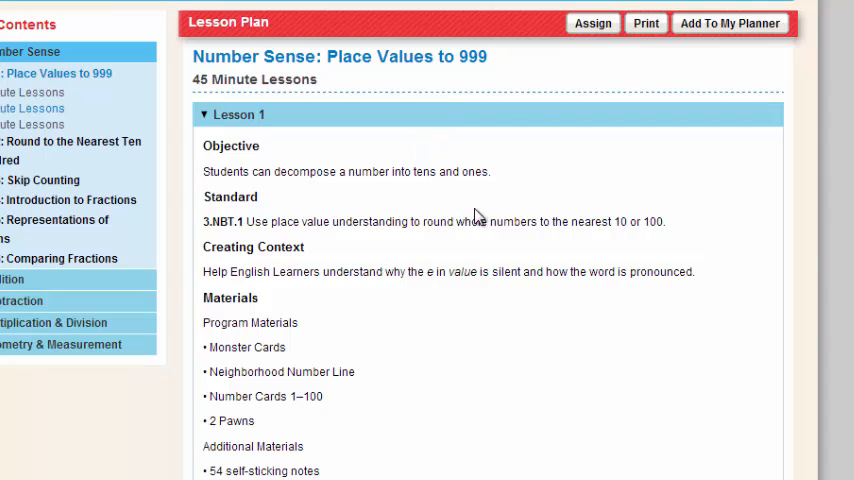
mouse_move(335, 271)
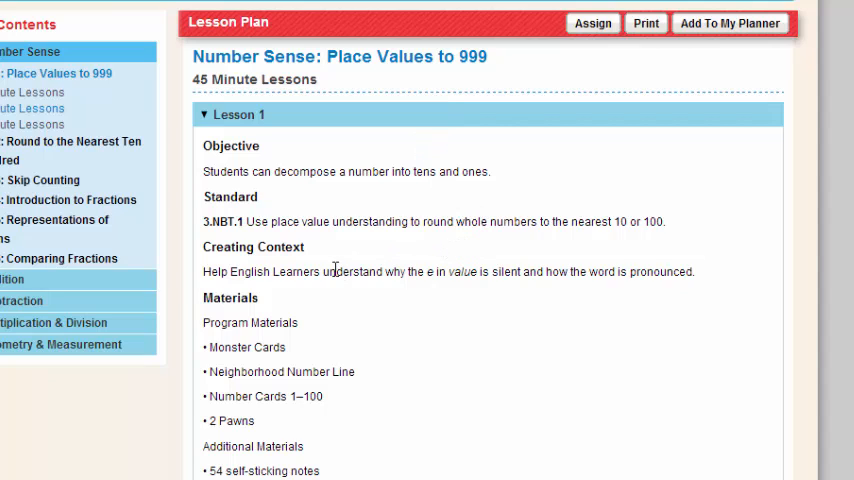
mouse_move(345, 293)
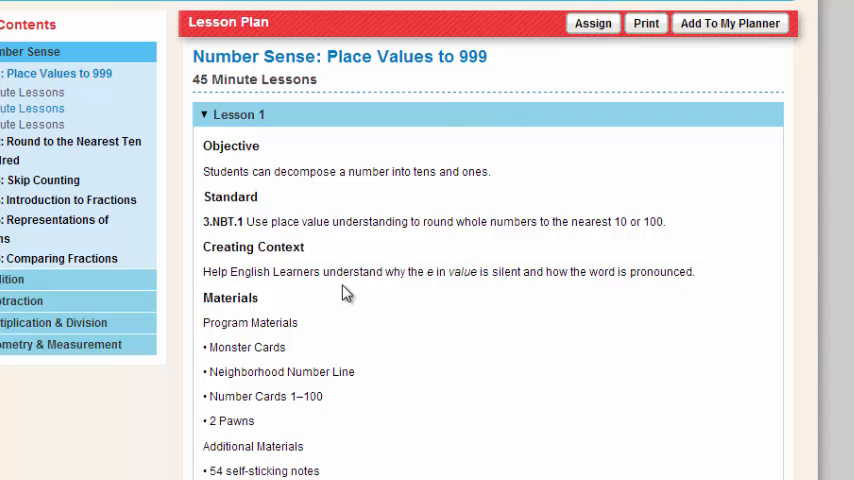
mouse_move(351, 281)
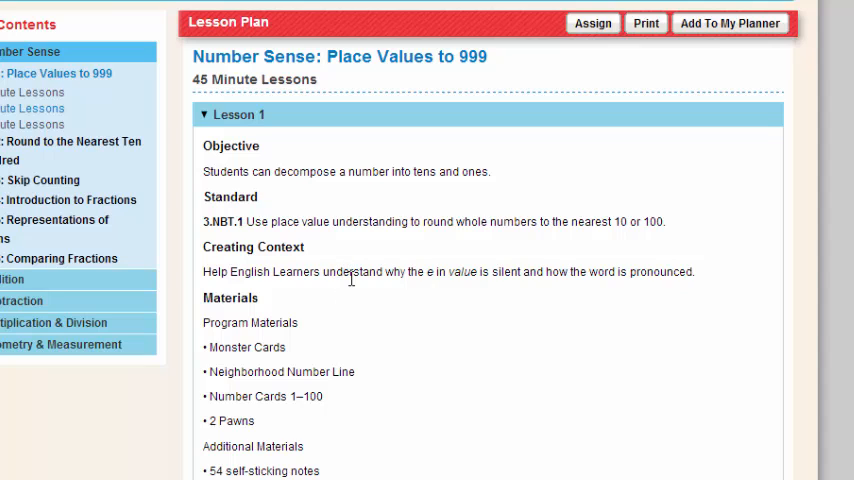
mouse_move(377, 360)
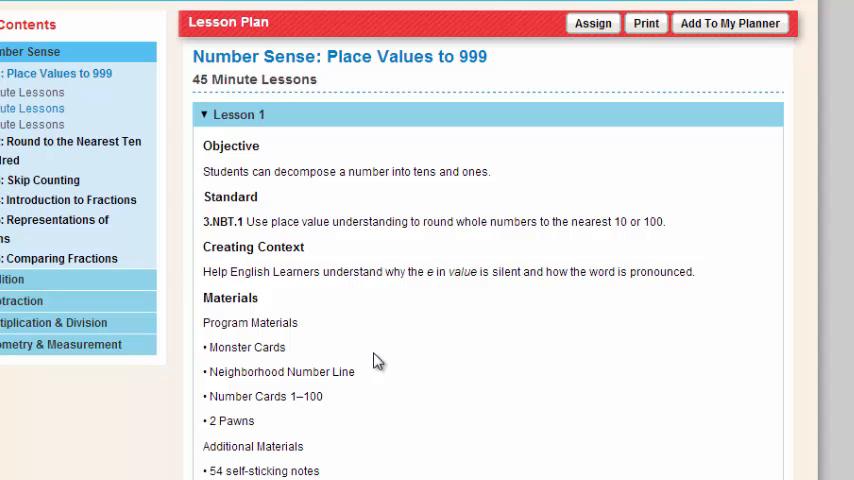
mouse_move(359, 413)
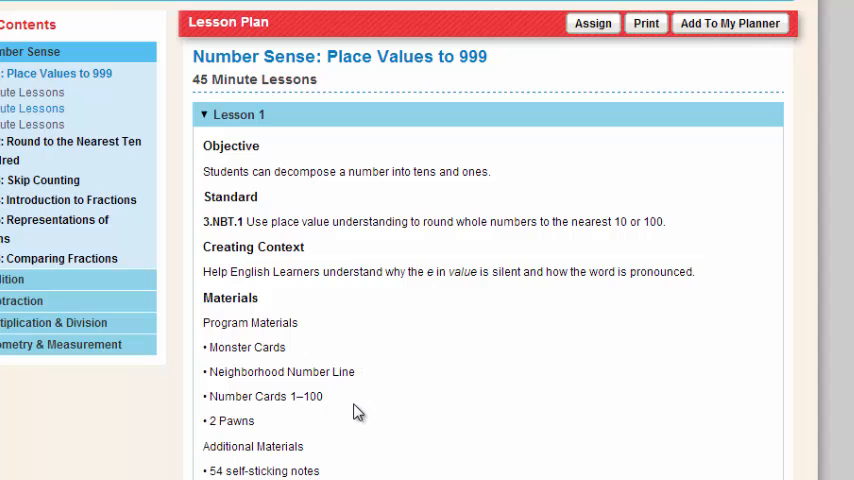
mouse_move(348, 389)
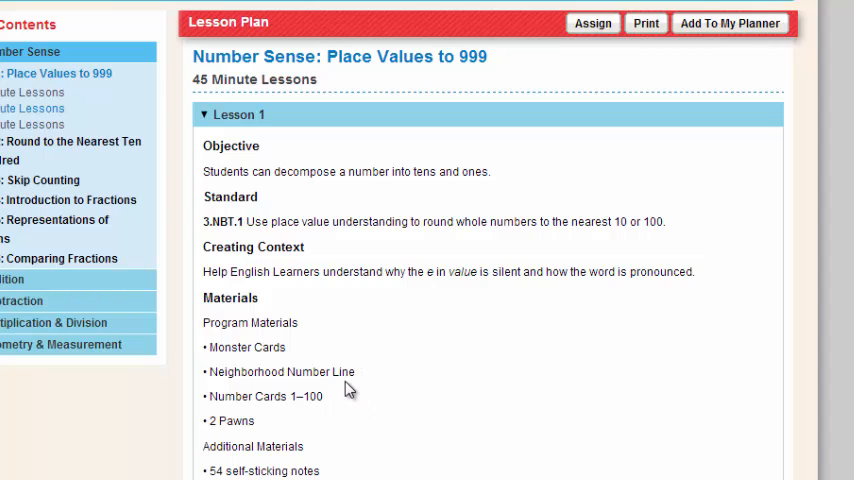
Scroll down to review Lesson 1's eBooks, PDFs, activity card and interactive snapshot
scroll(down, 3)
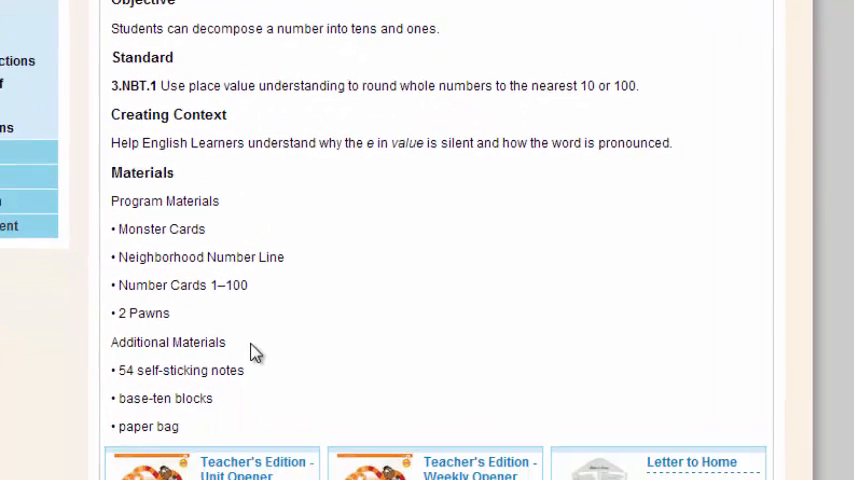
scroll(down, 3)
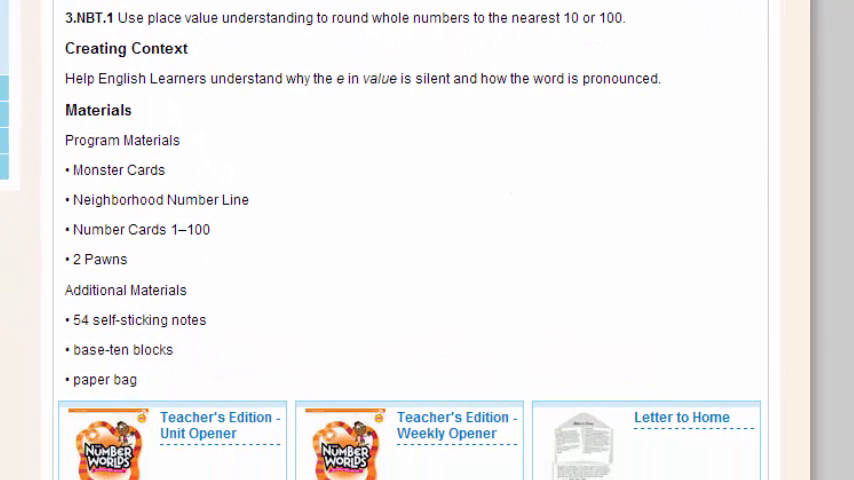
scroll(down, 3)
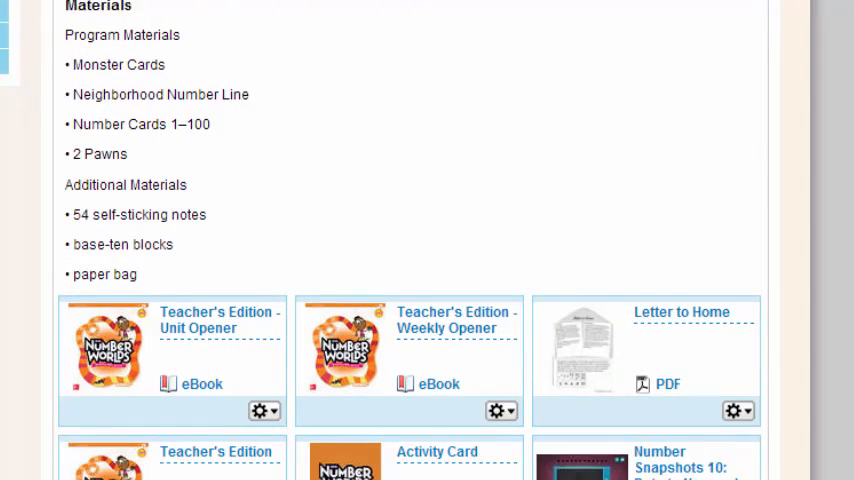
scroll(down, 3)
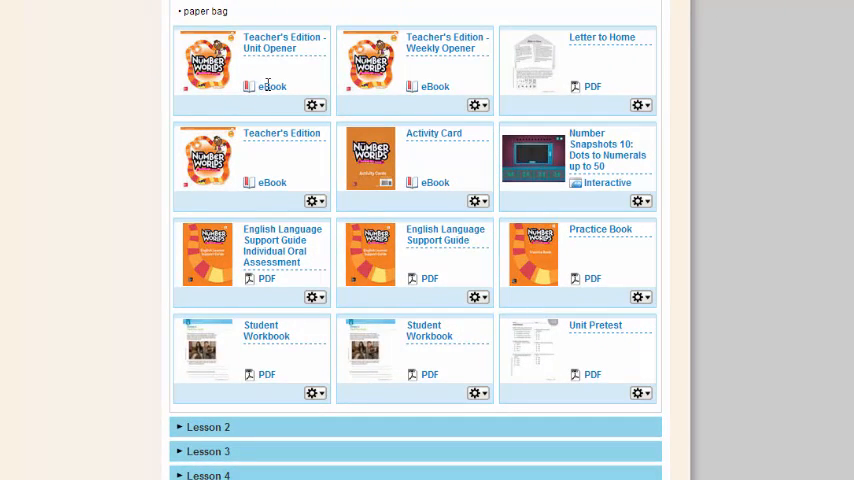
mouse_move(556, 90)
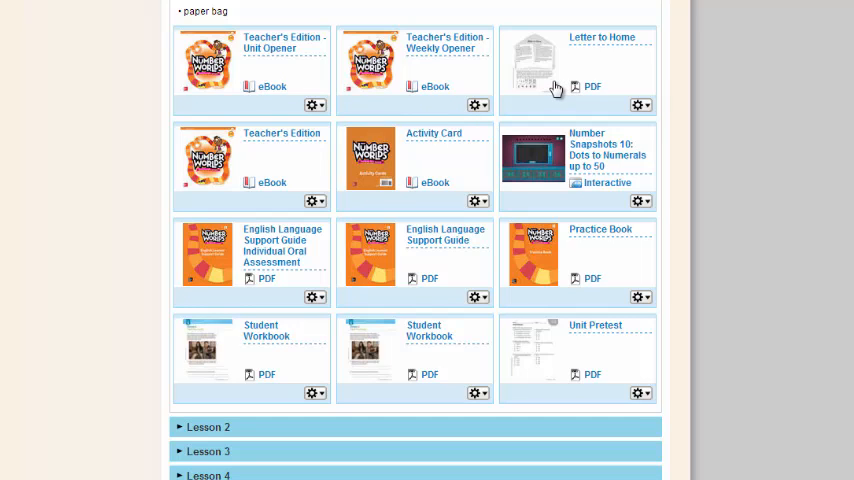
mouse_move(420, 166)
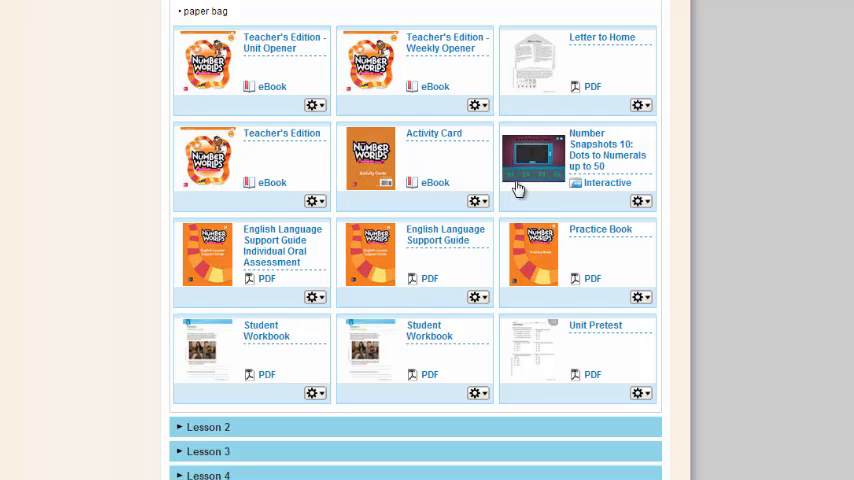
mouse_move(288, 268)
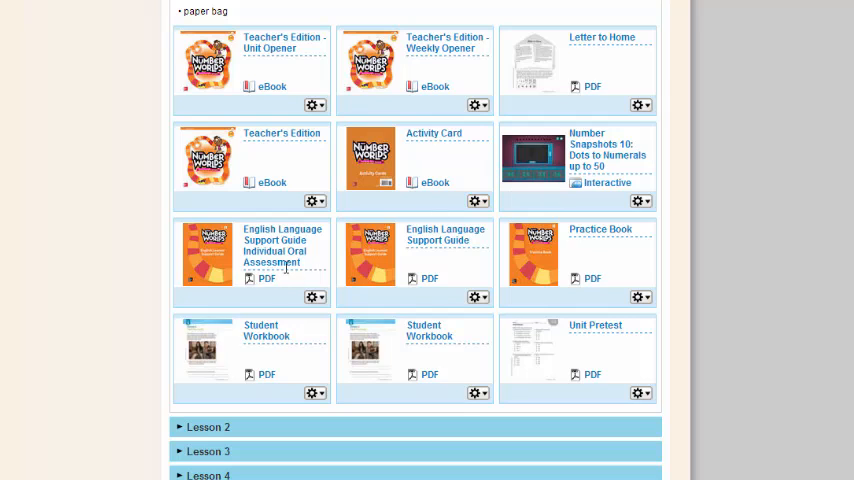
mouse_move(302, 270)
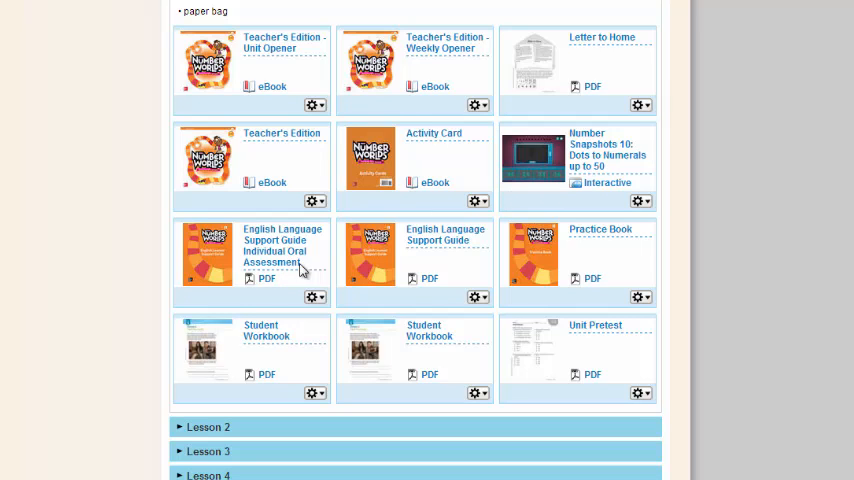
mouse_move(414, 267)
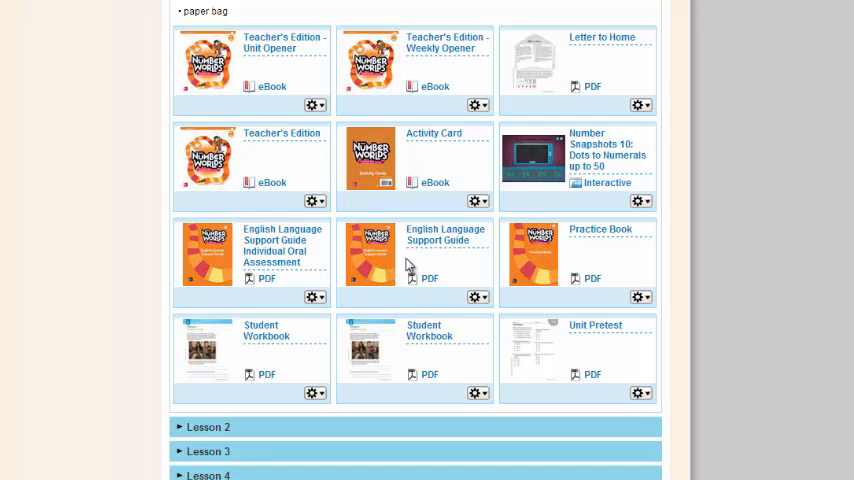
mouse_move(530, 270)
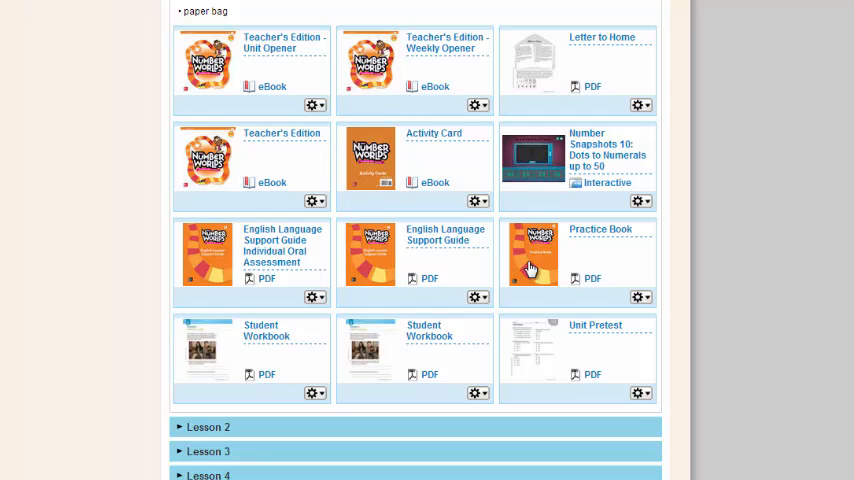
mouse_move(529, 267)
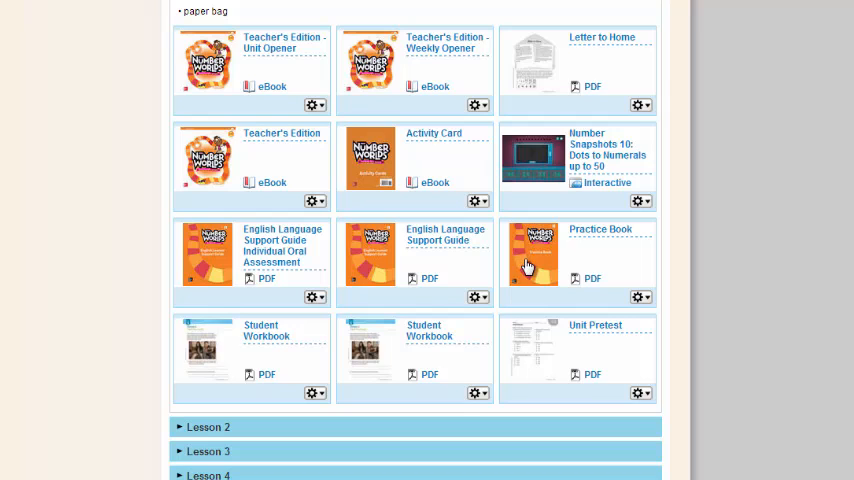
mouse_move(391, 356)
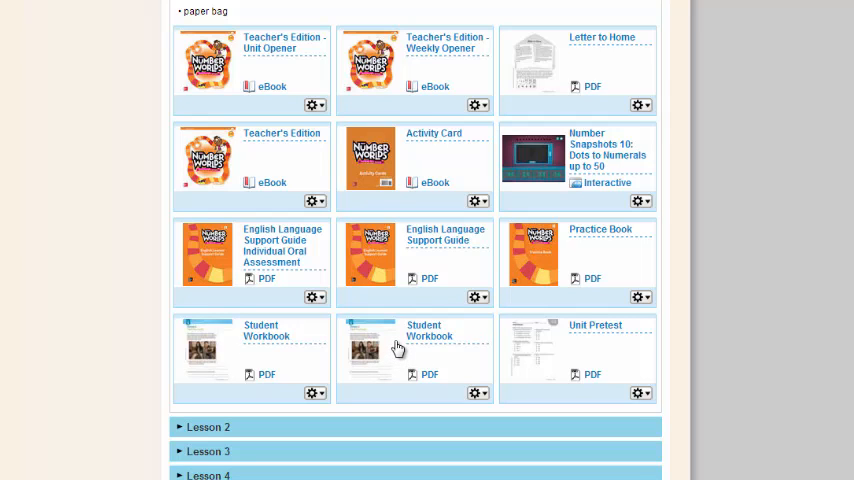
mouse_move(586, 343)
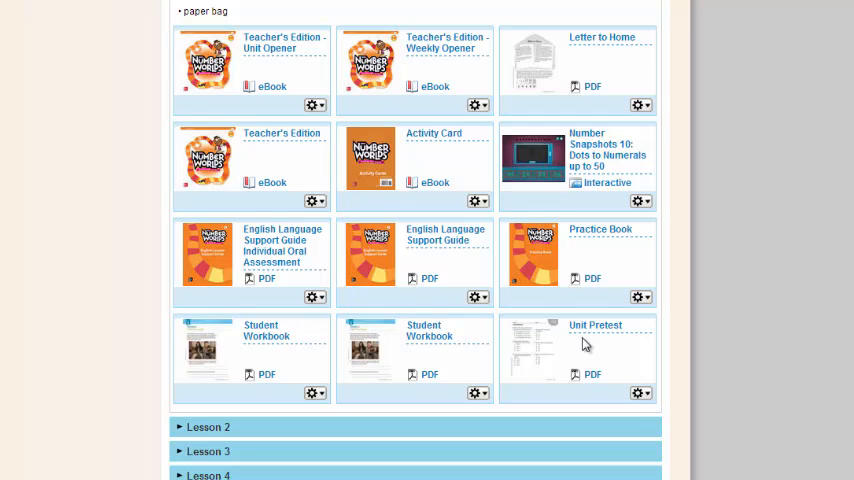
mouse_move(566, 344)
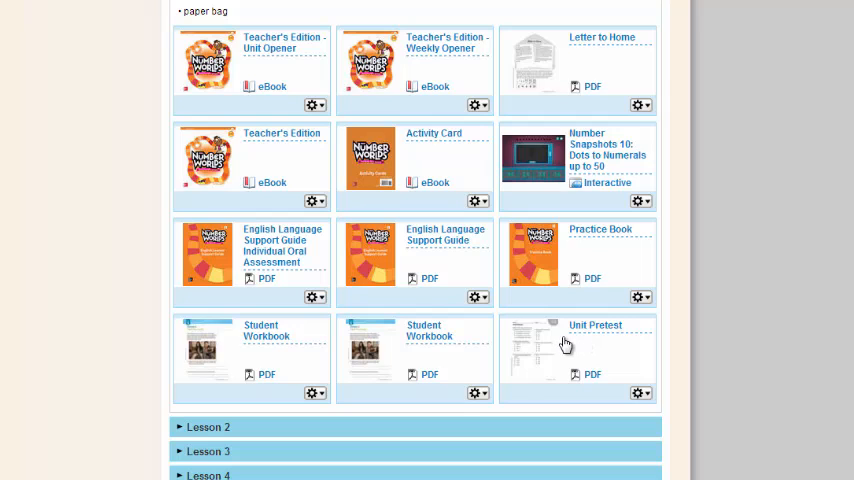
mouse_move(553, 343)
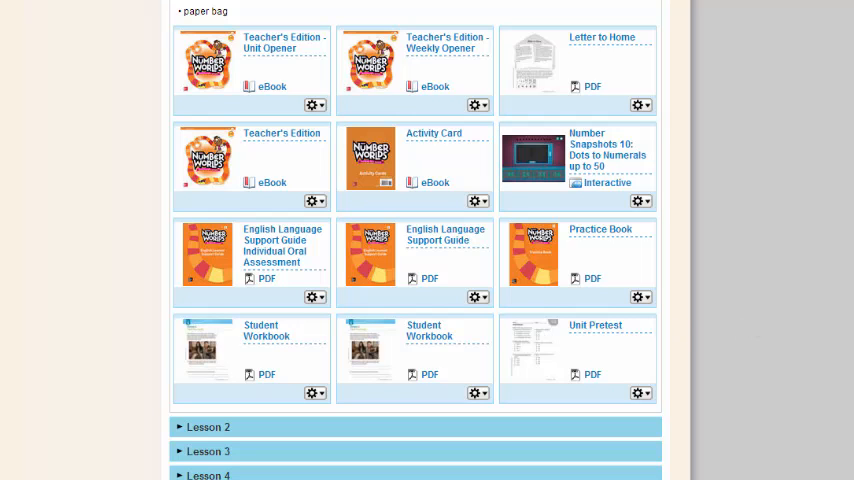
Expand Lesson 2 to see its objective, standard 3.NBT.1, vocabulary and materials
scroll(down, 3)
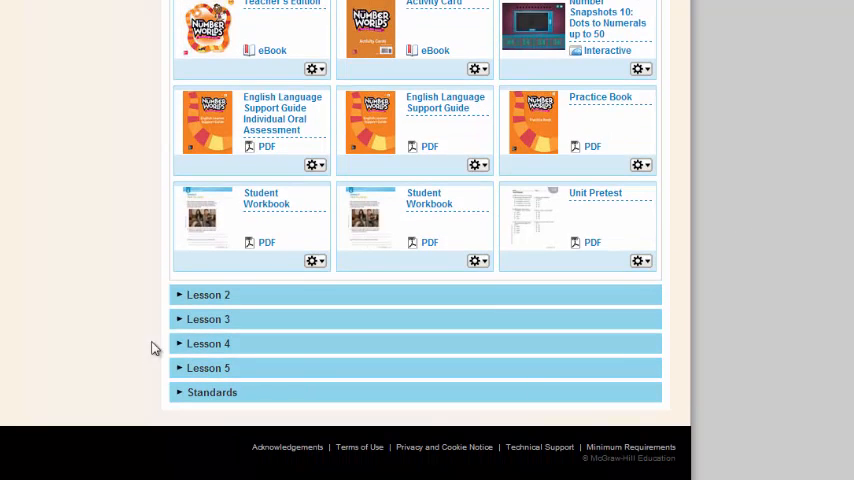
mouse_move(248, 376)
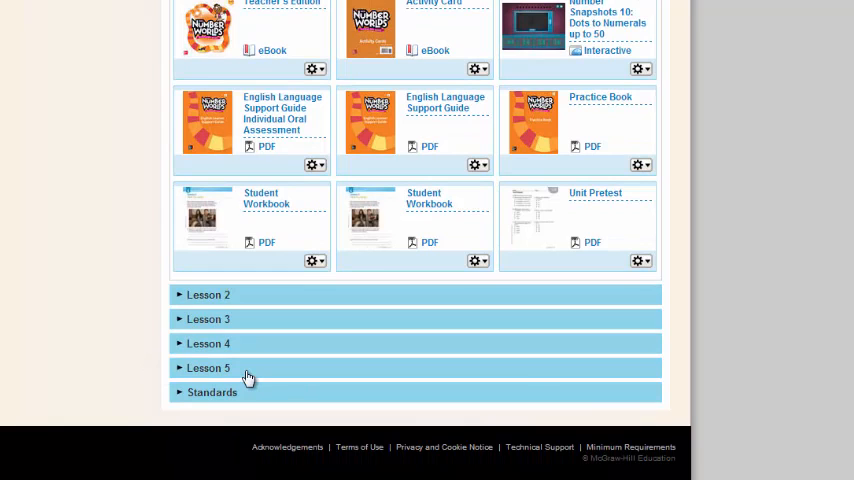
mouse_move(182, 299)
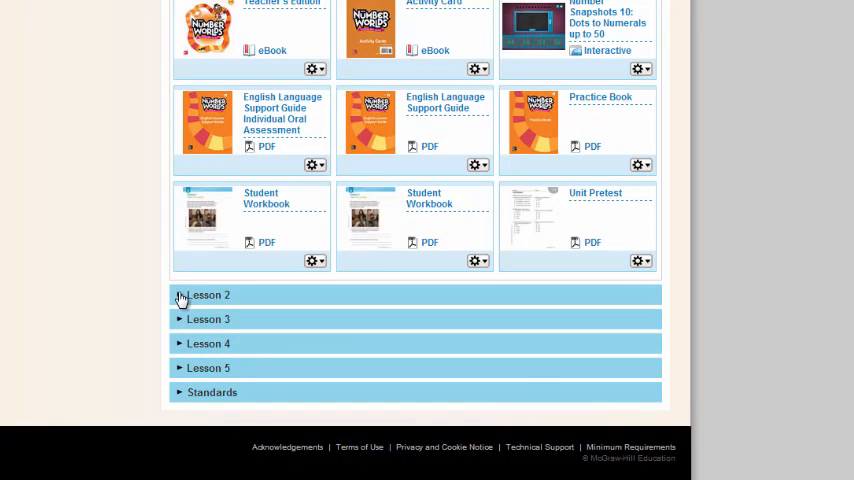
click(208, 294)
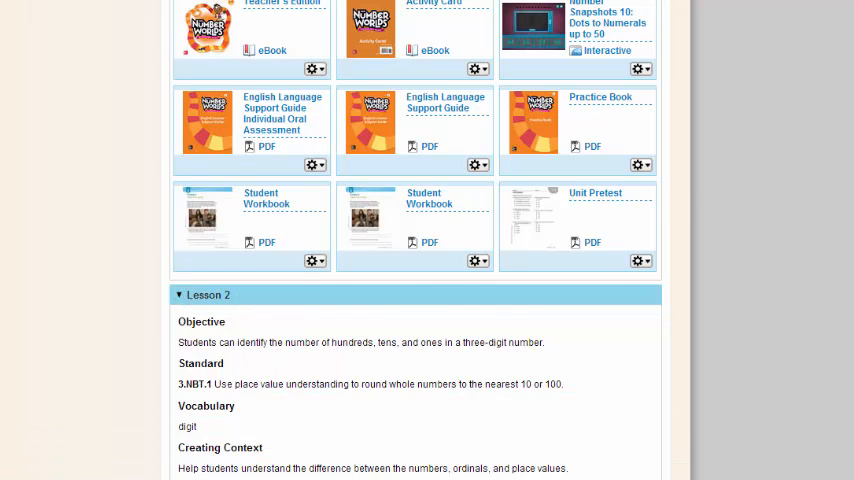
scroll(down, 3)
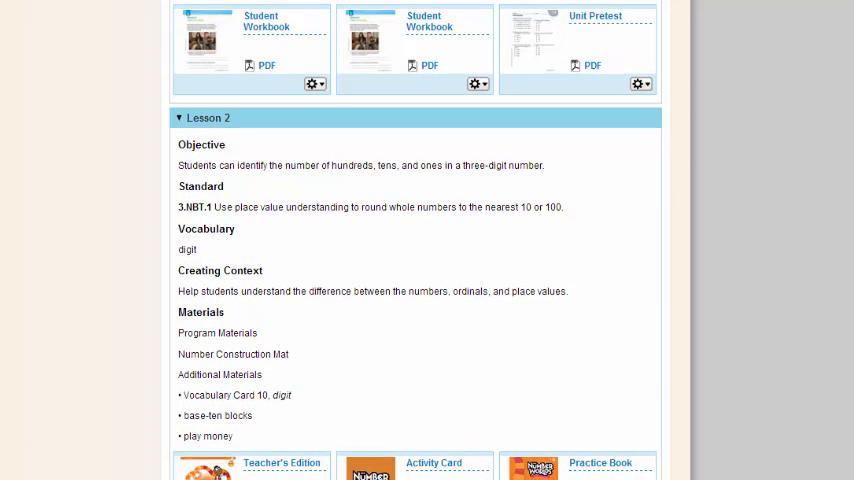
scroll(down, 3)
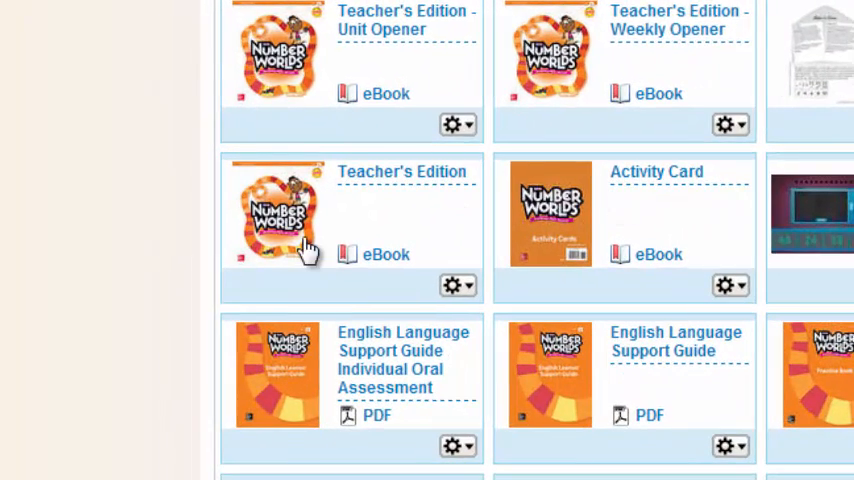
mouse_move(343, 235)
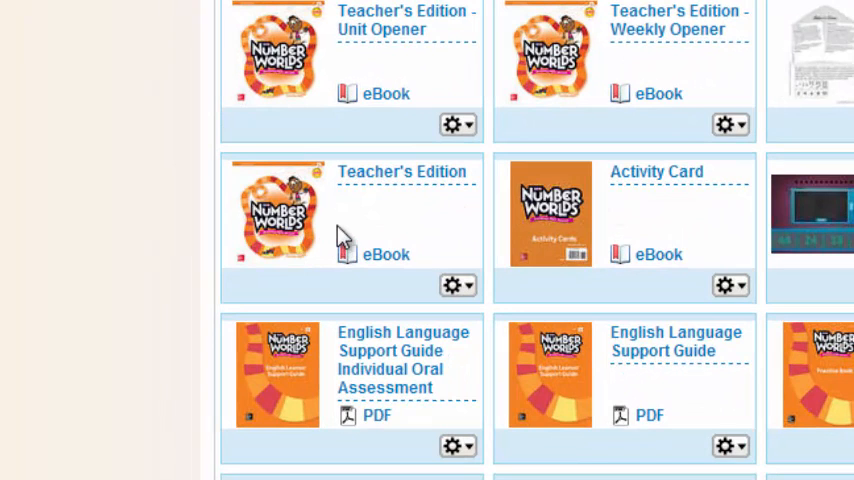
mouse_move(295, 218)
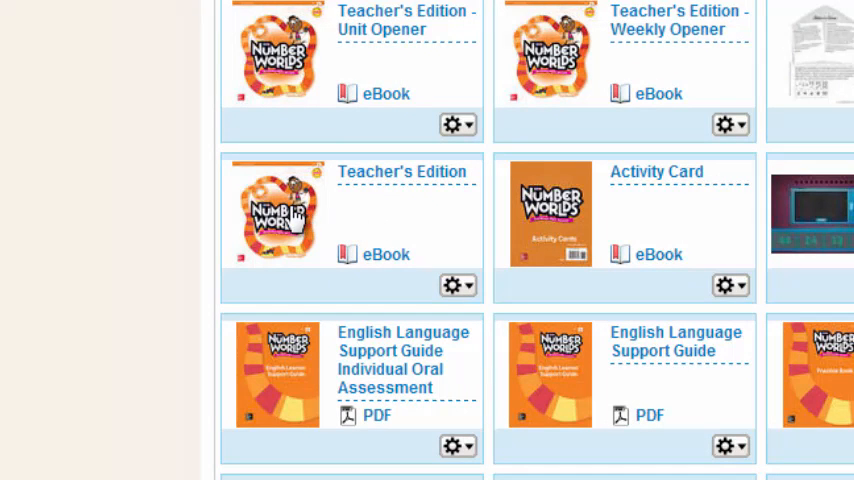
Open Lesson 1's Teacher's Edition eBook at the pages 20-21 spread
click(385, 254)
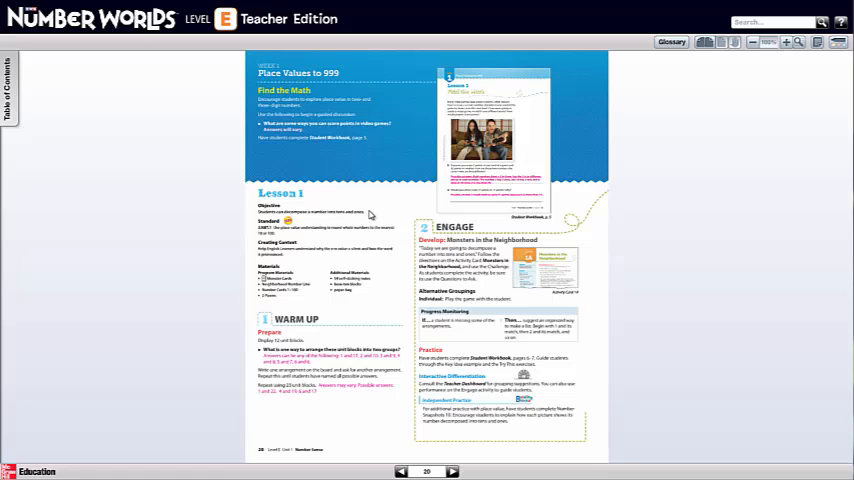
mouse_move(768, 45)
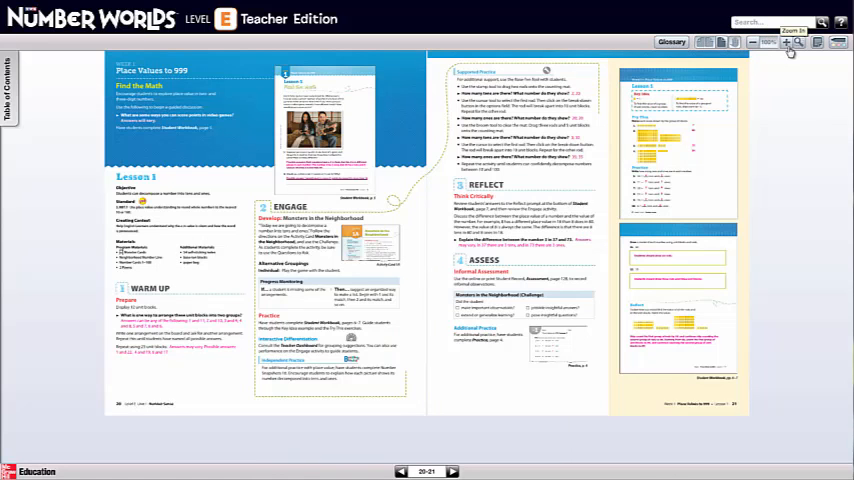
click(791, 43)
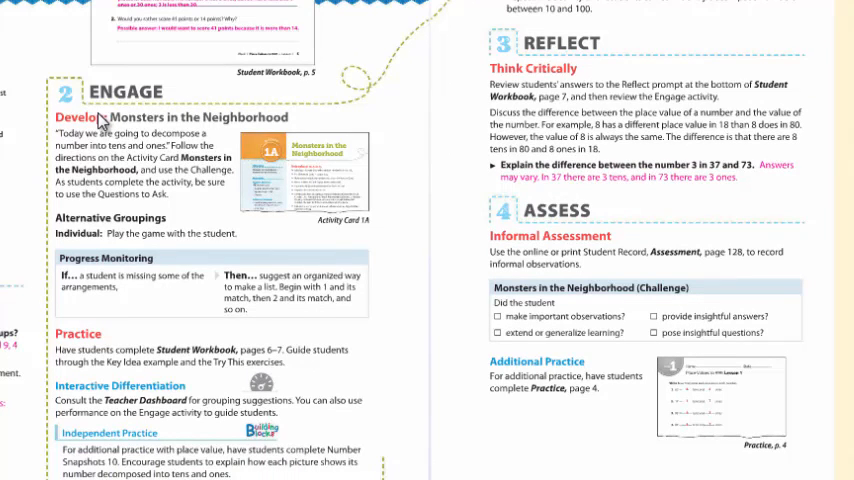
mouse_move(318, 237)
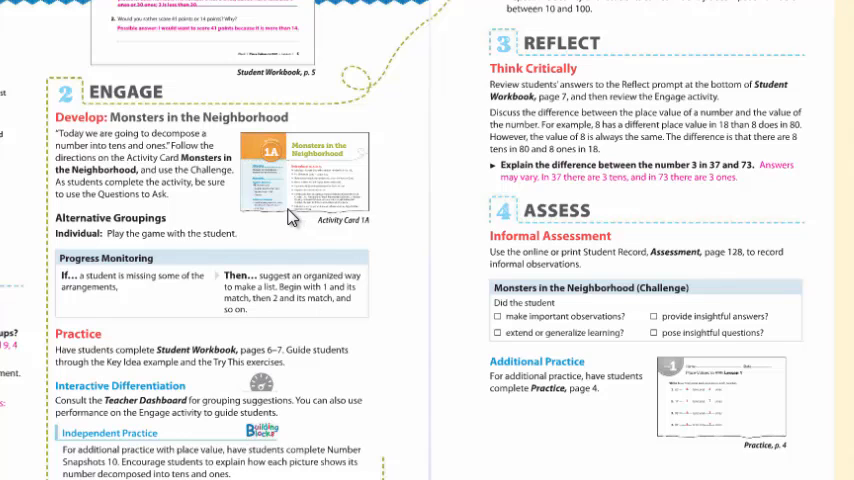
mouse_move(225, 355)
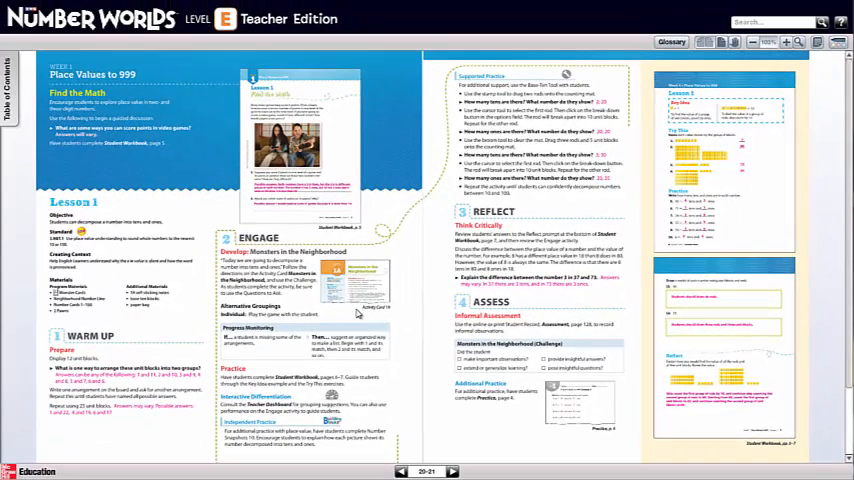
mouse_move(351, 379)
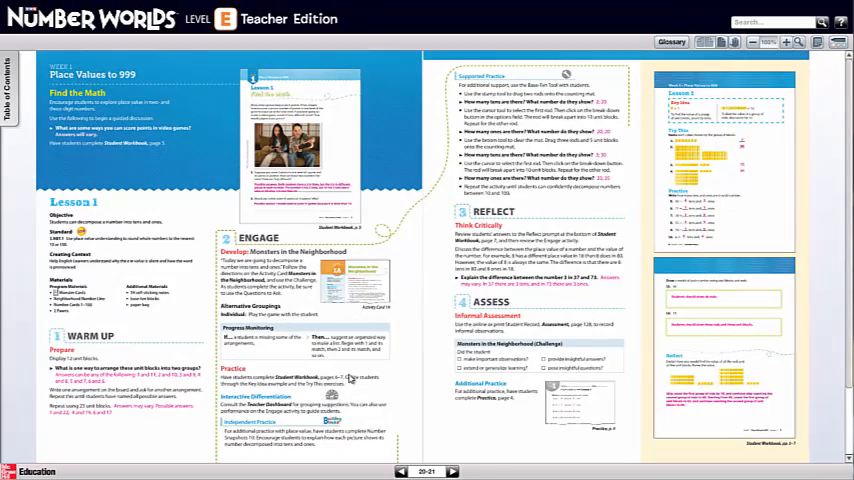
scroll(down, 3)
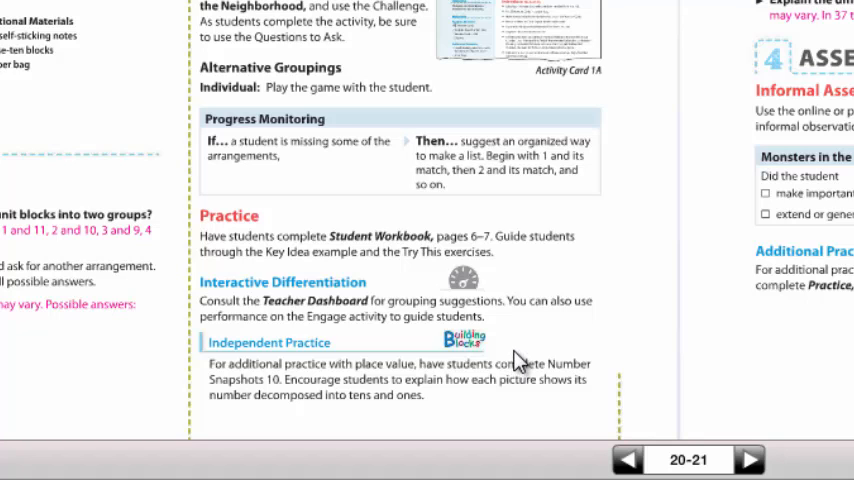
mouse_move(510, 348)
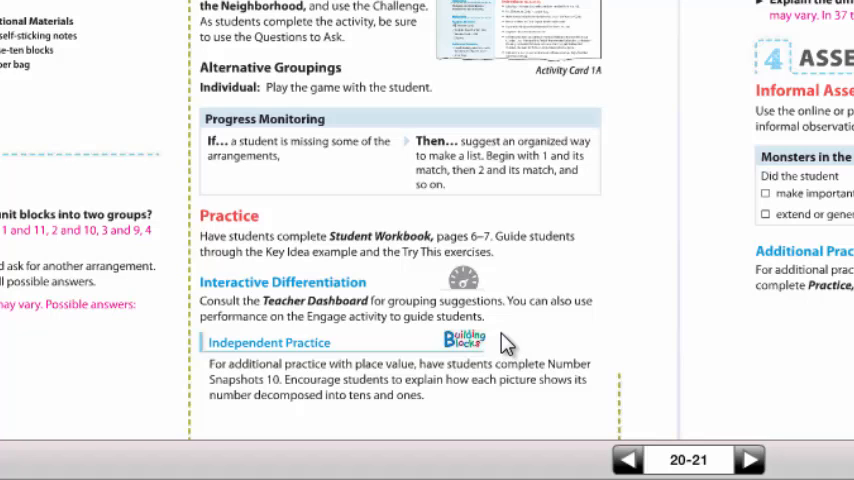
mouse_move(503, 343)
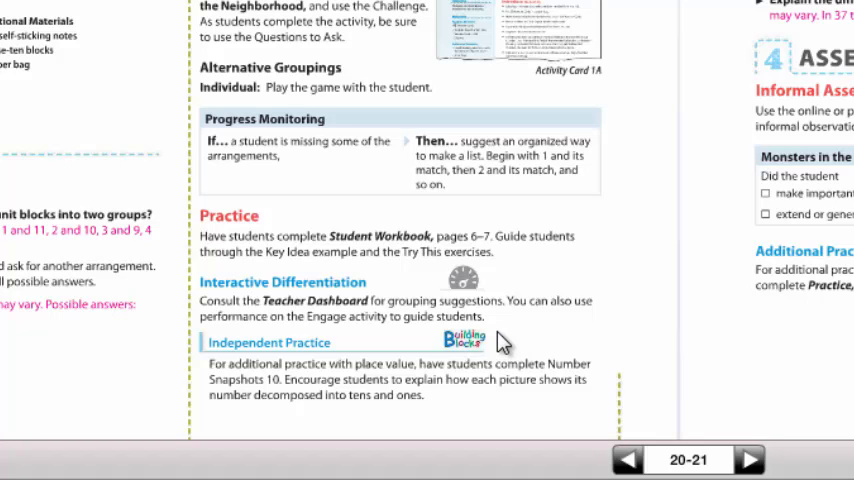
mouse_move(505, 380)
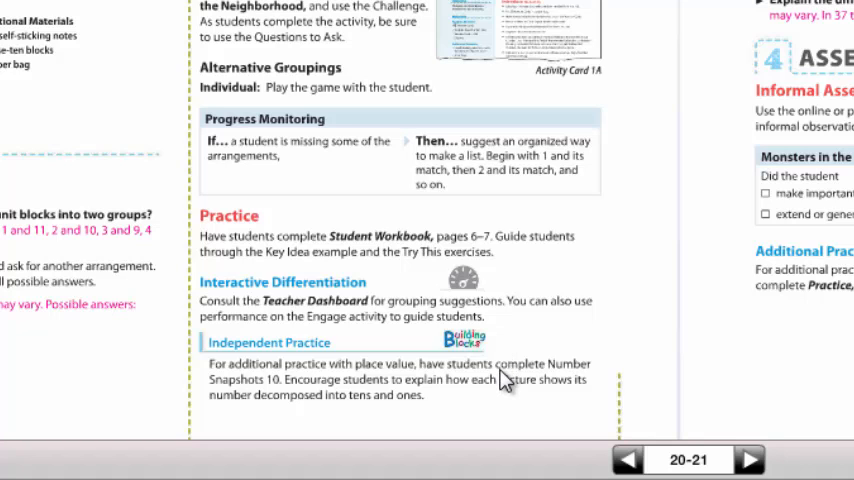
mouse_move(505, 382)
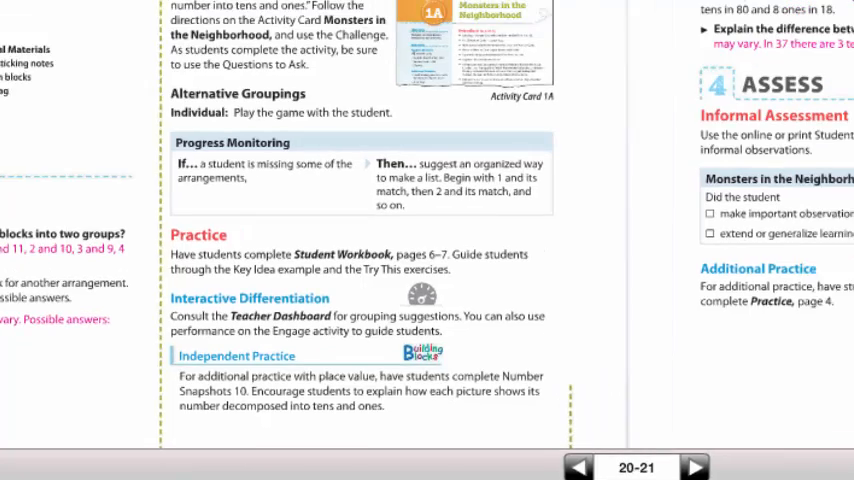
scroll(down, 3)
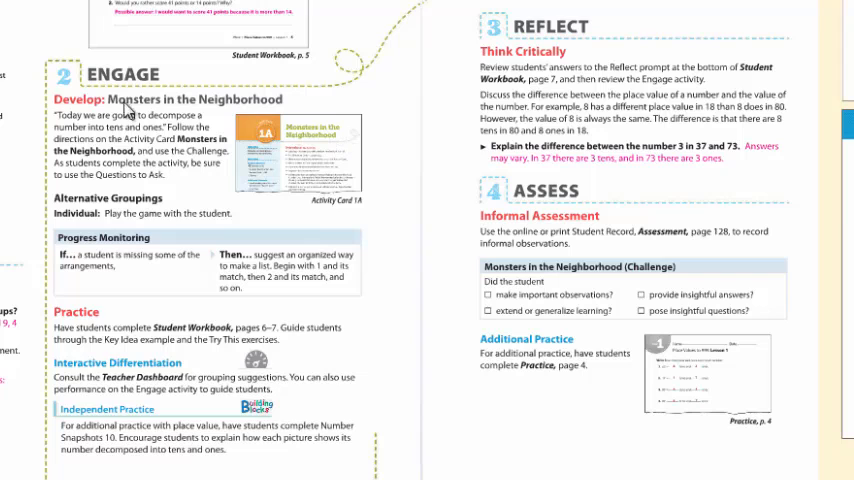